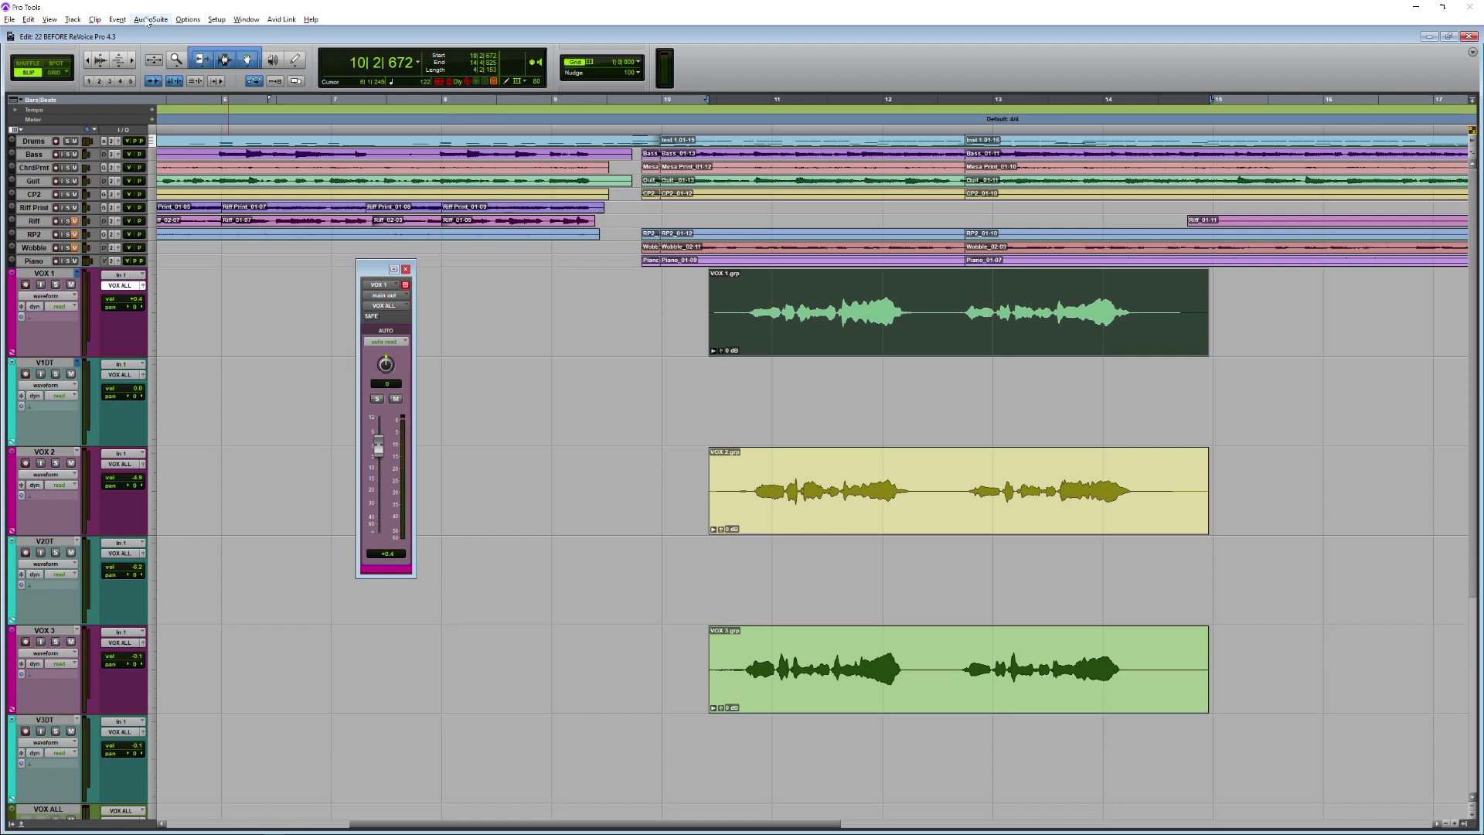
Load the Revoice Pro Quick APT processor from the AudioSuite Other category
left_click(150, 19)
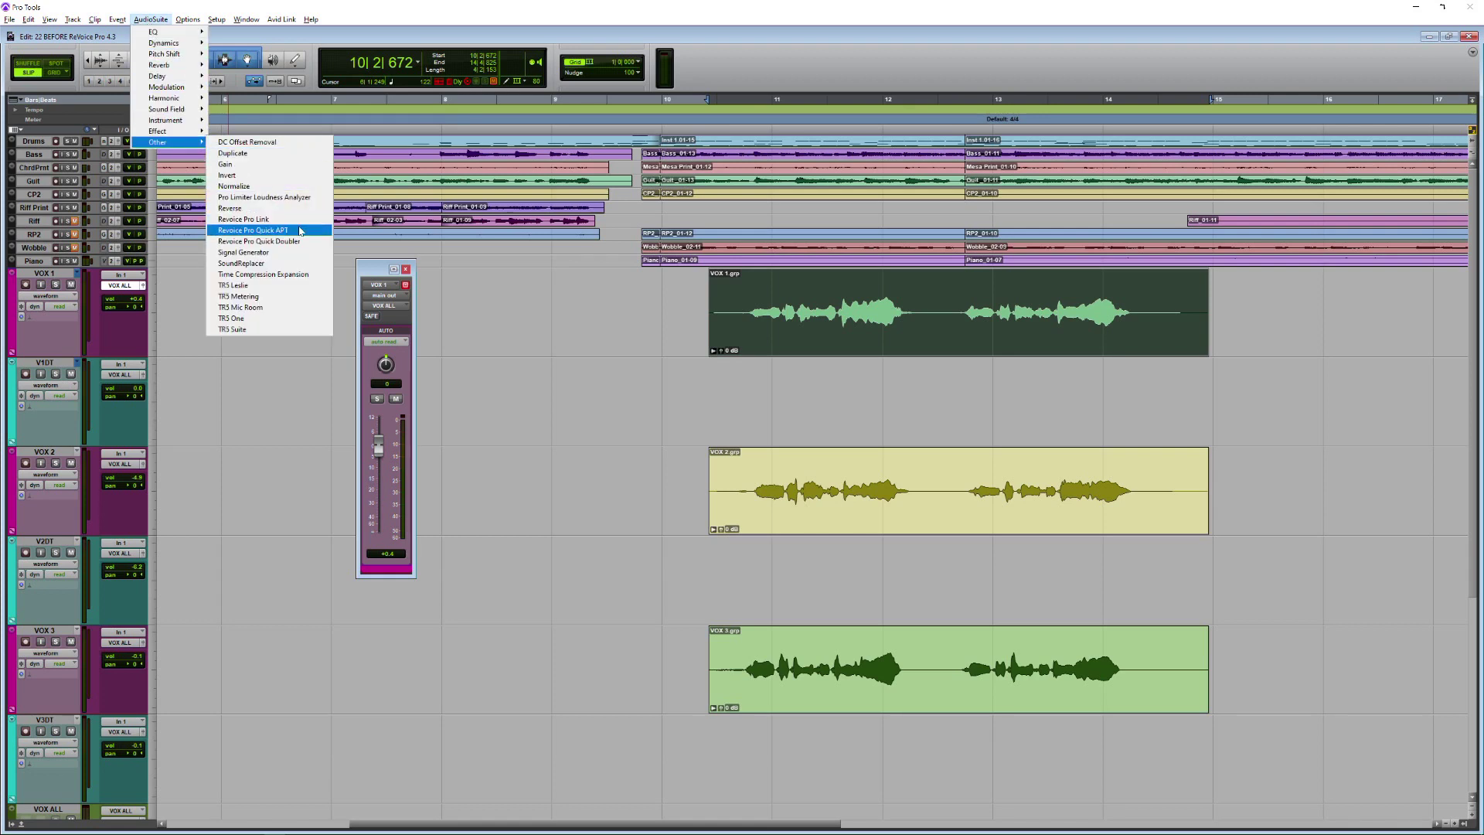
mouse_move(298, 233)
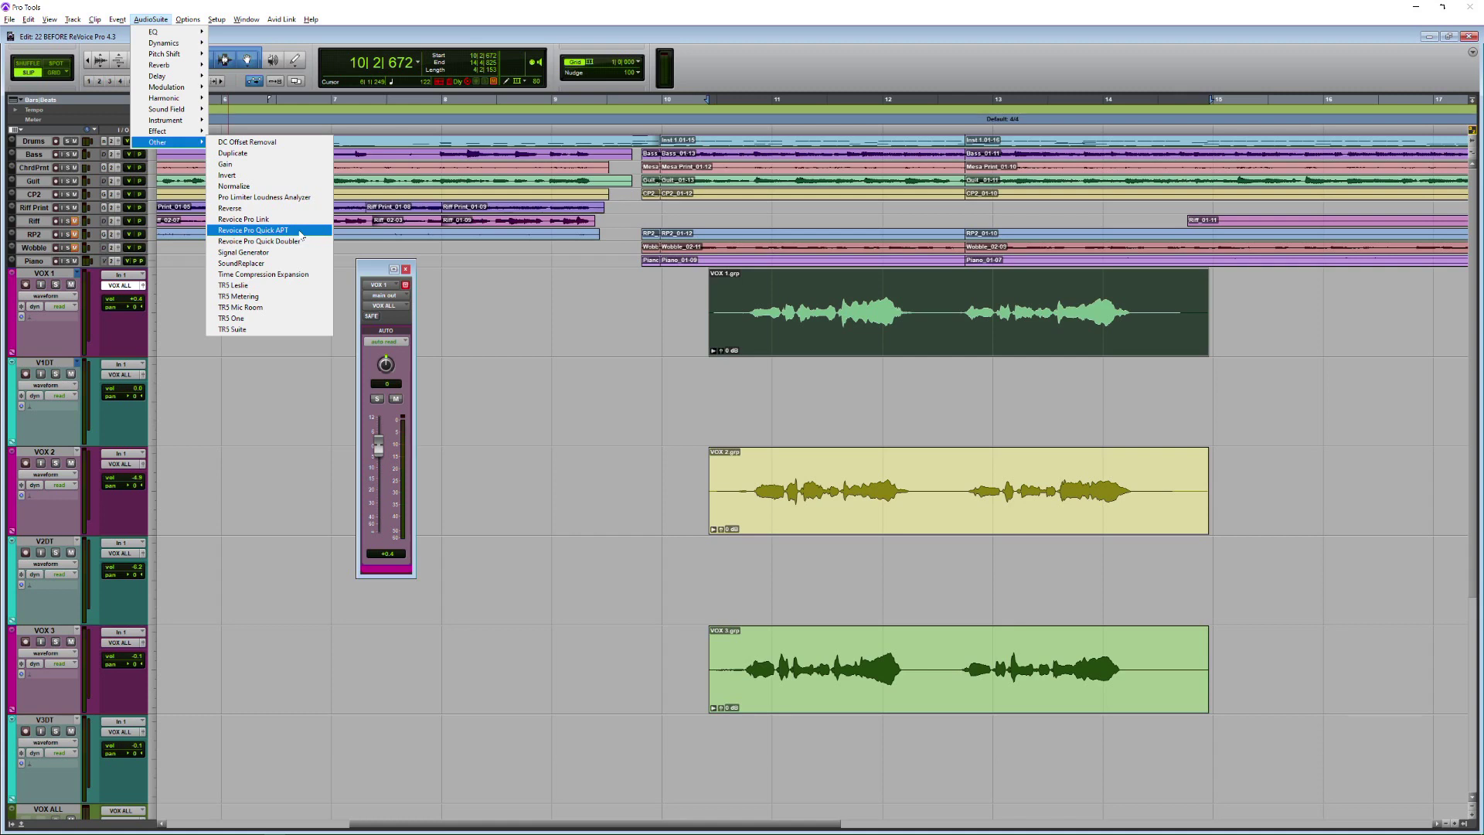
left_click(252, 230)
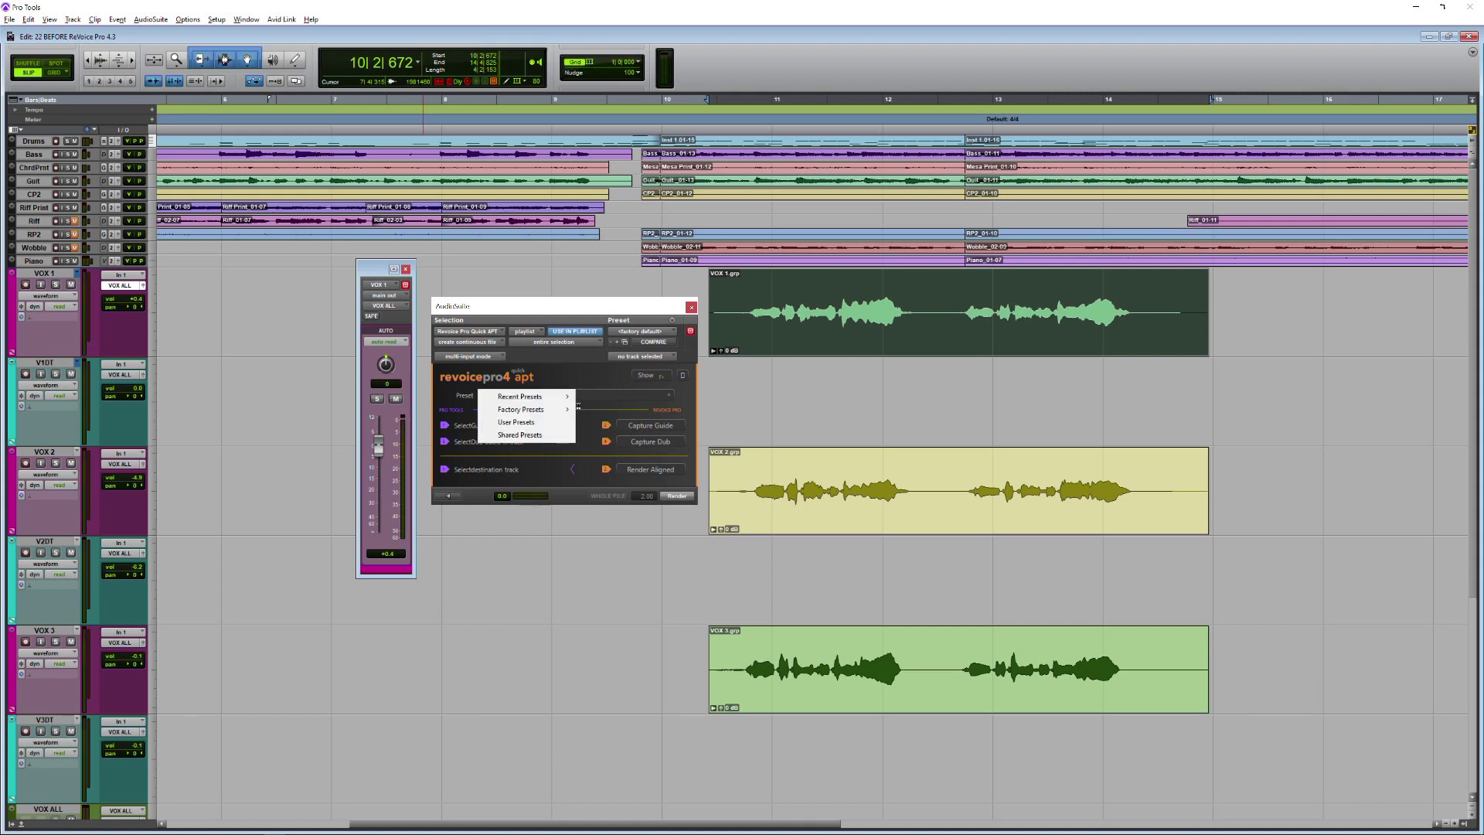
Load the SmartAlign - Tightest Timing factory preset into Quick APT
left_click(520, 408)
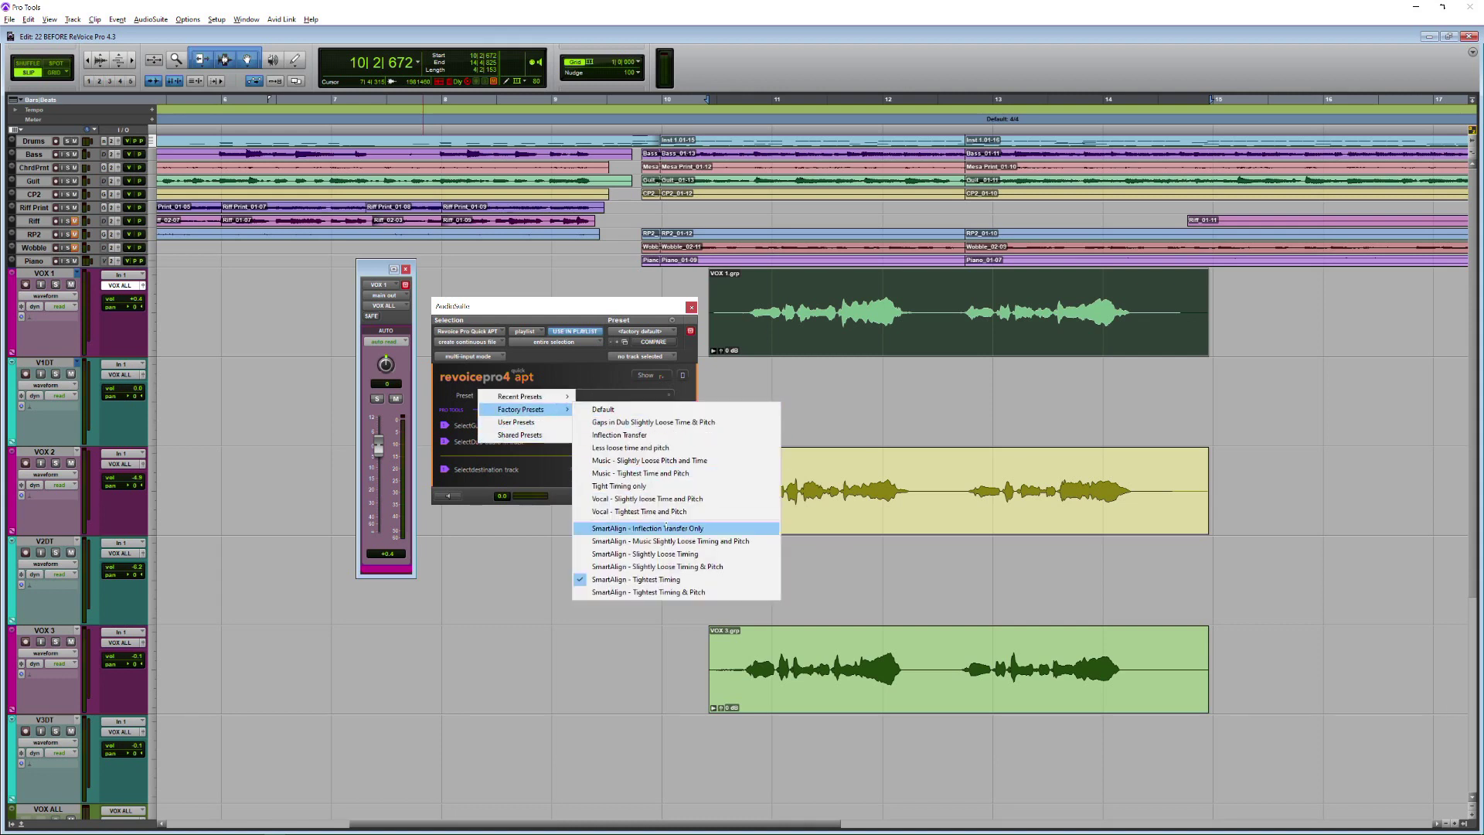
mouse_move(635, 579)
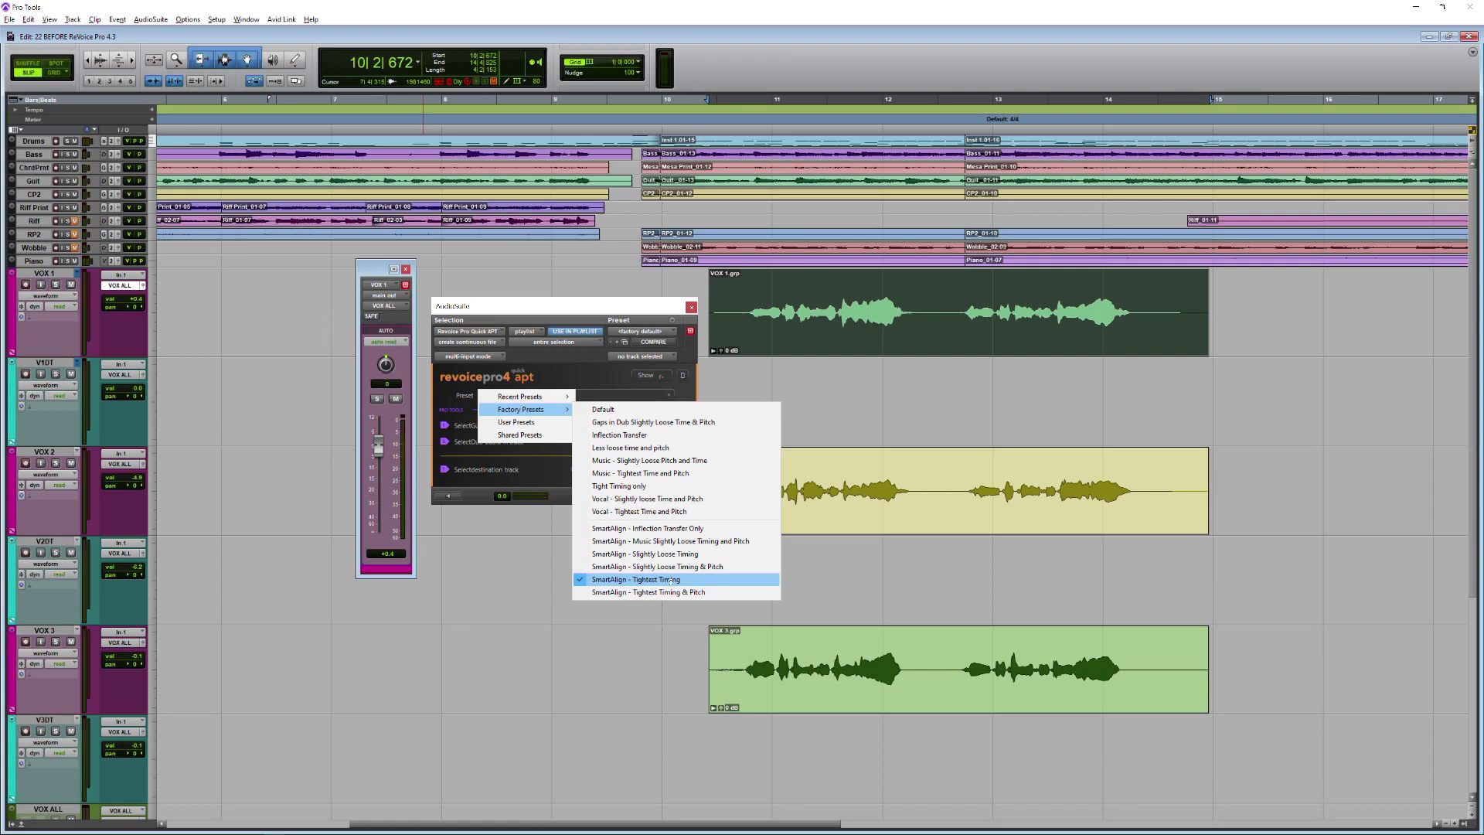
mouse_move(675, 566)
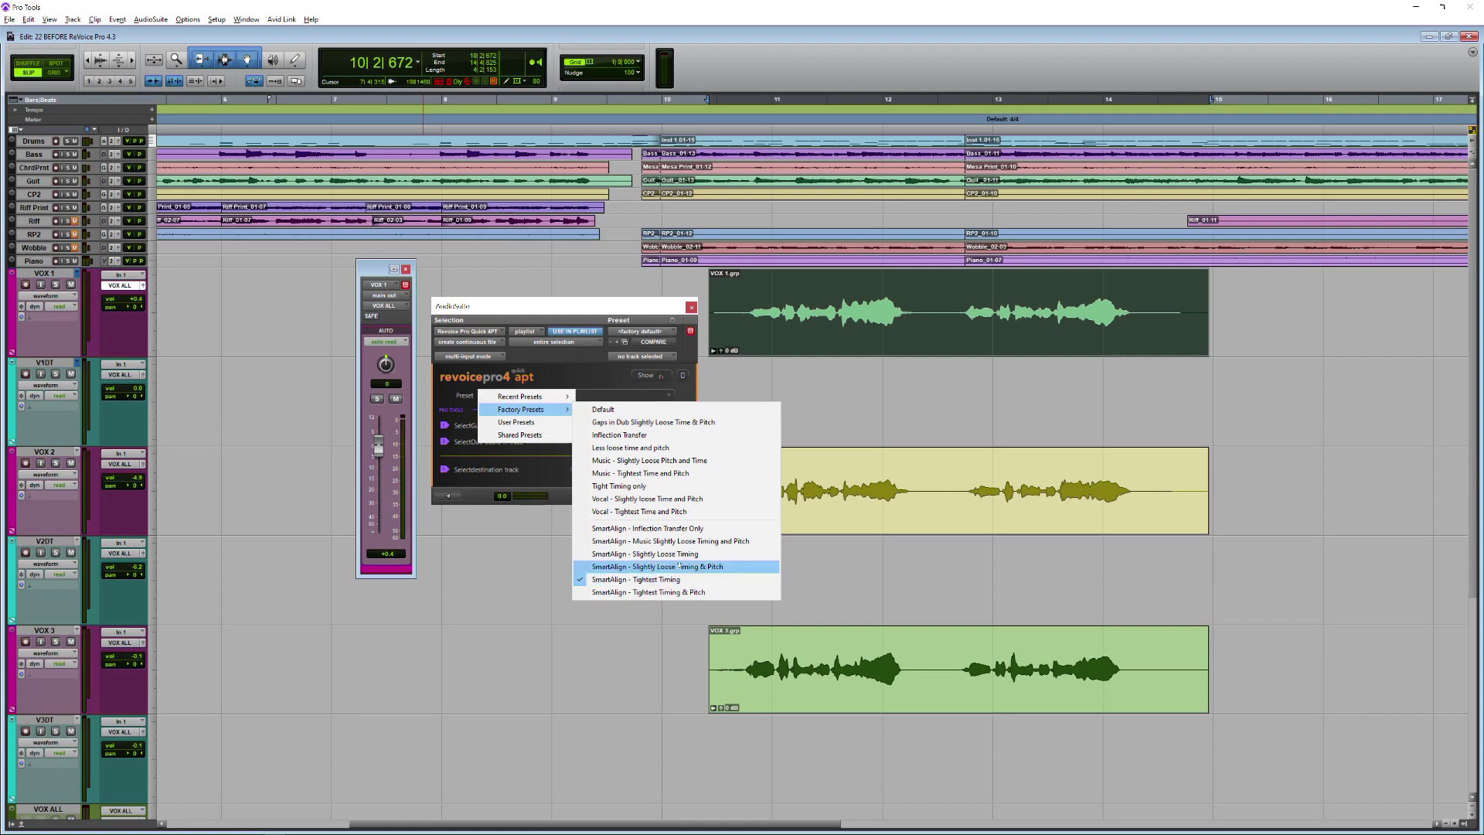
mouse_move(669, 541)
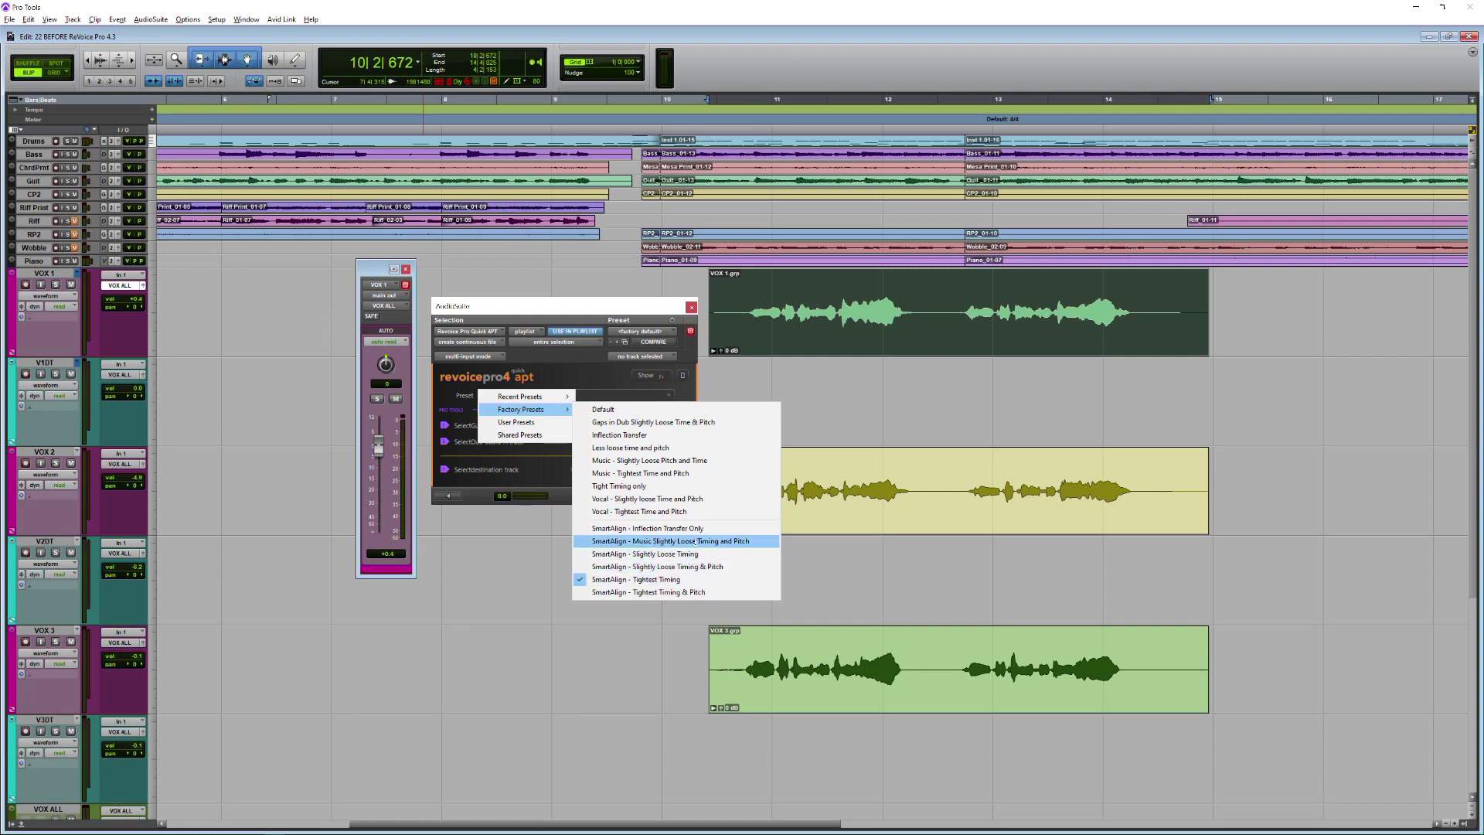
left_click(638, 580)
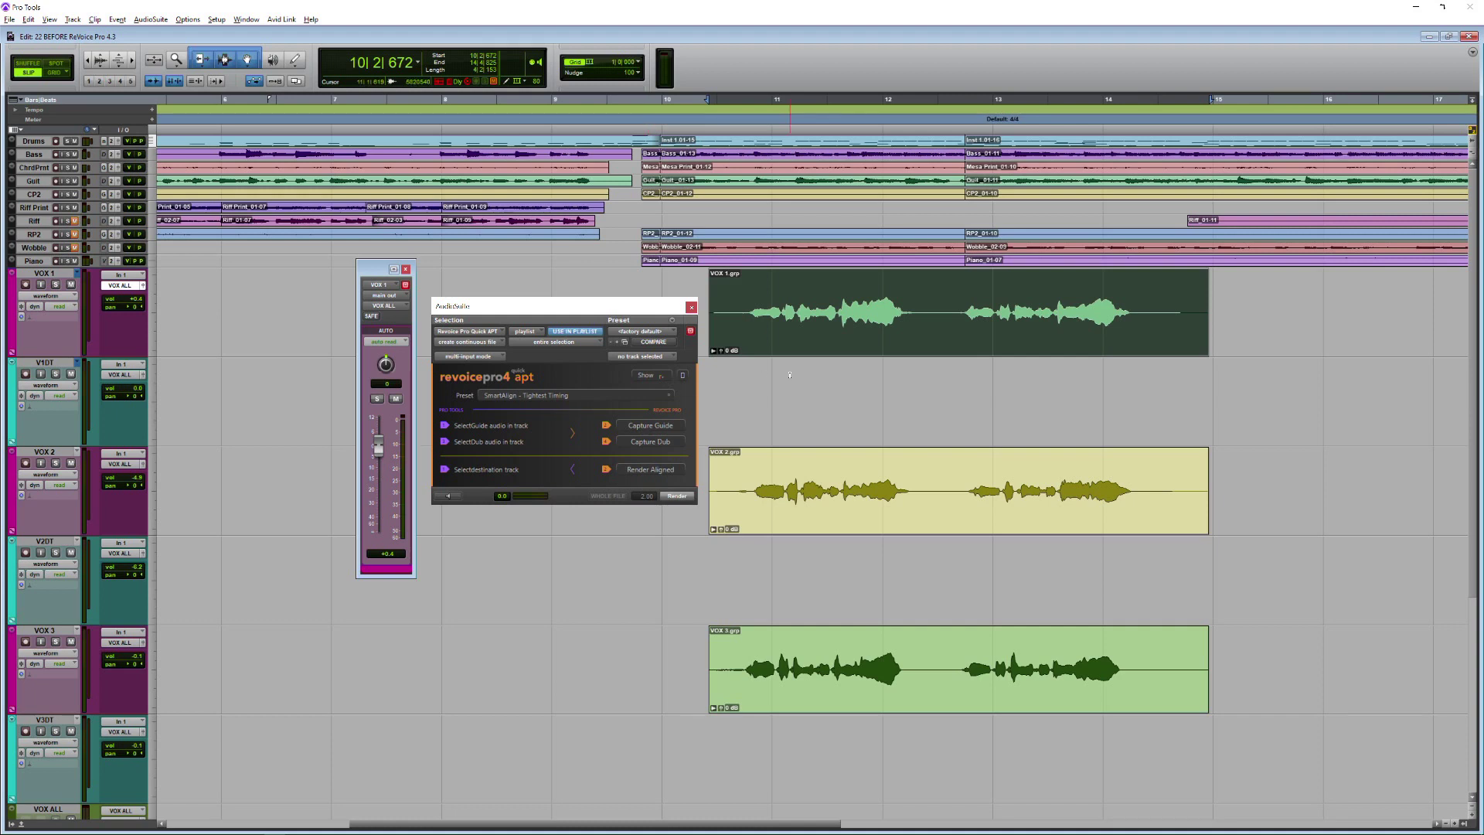
Capture VOX 1 as the guide and VOX 2 as the dub for alignment
left_click(675, 494)
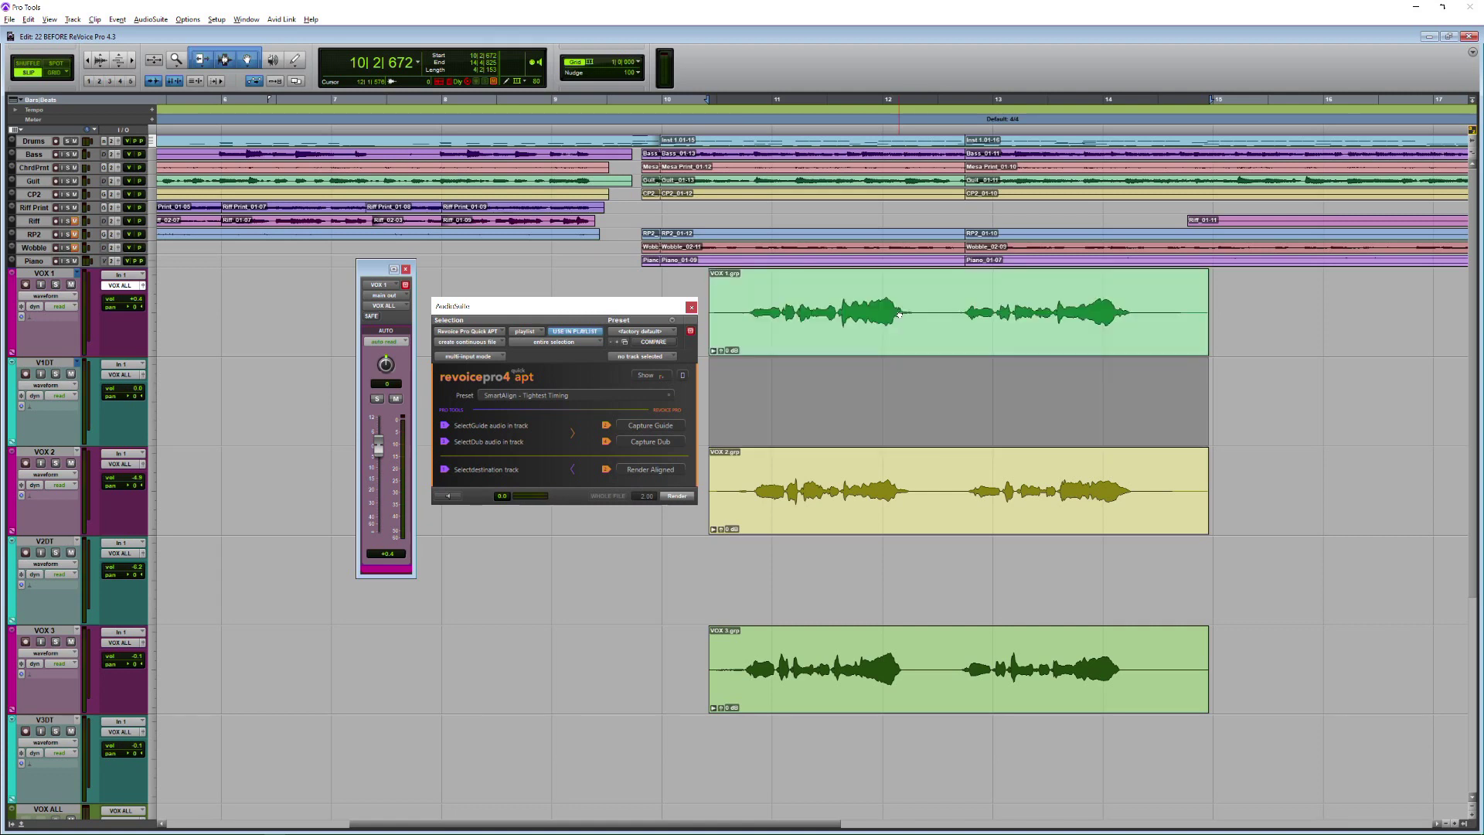
left_click(946, 492)
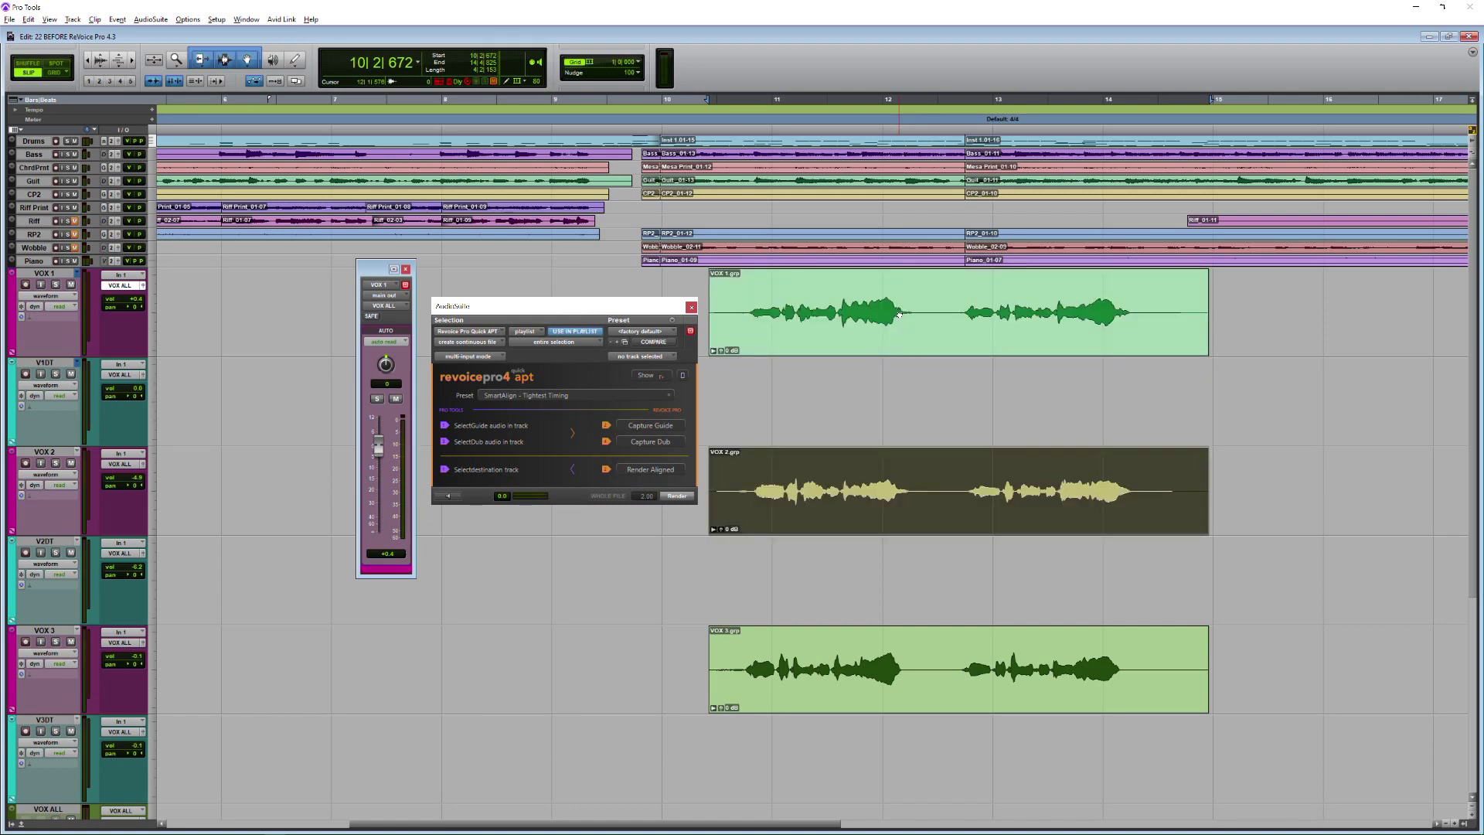
left_click(675, 494)
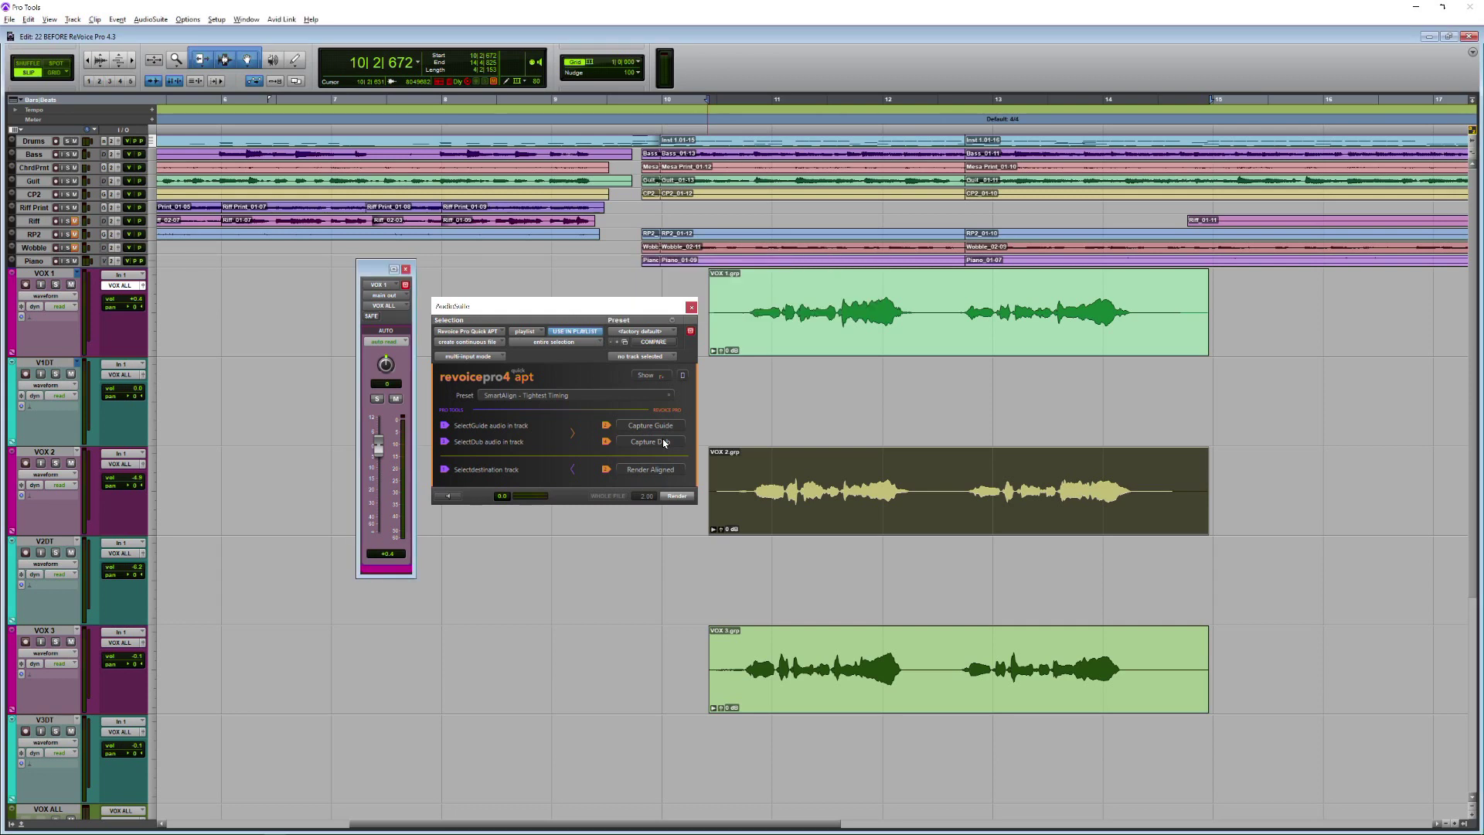
mouse_move(663, 470)
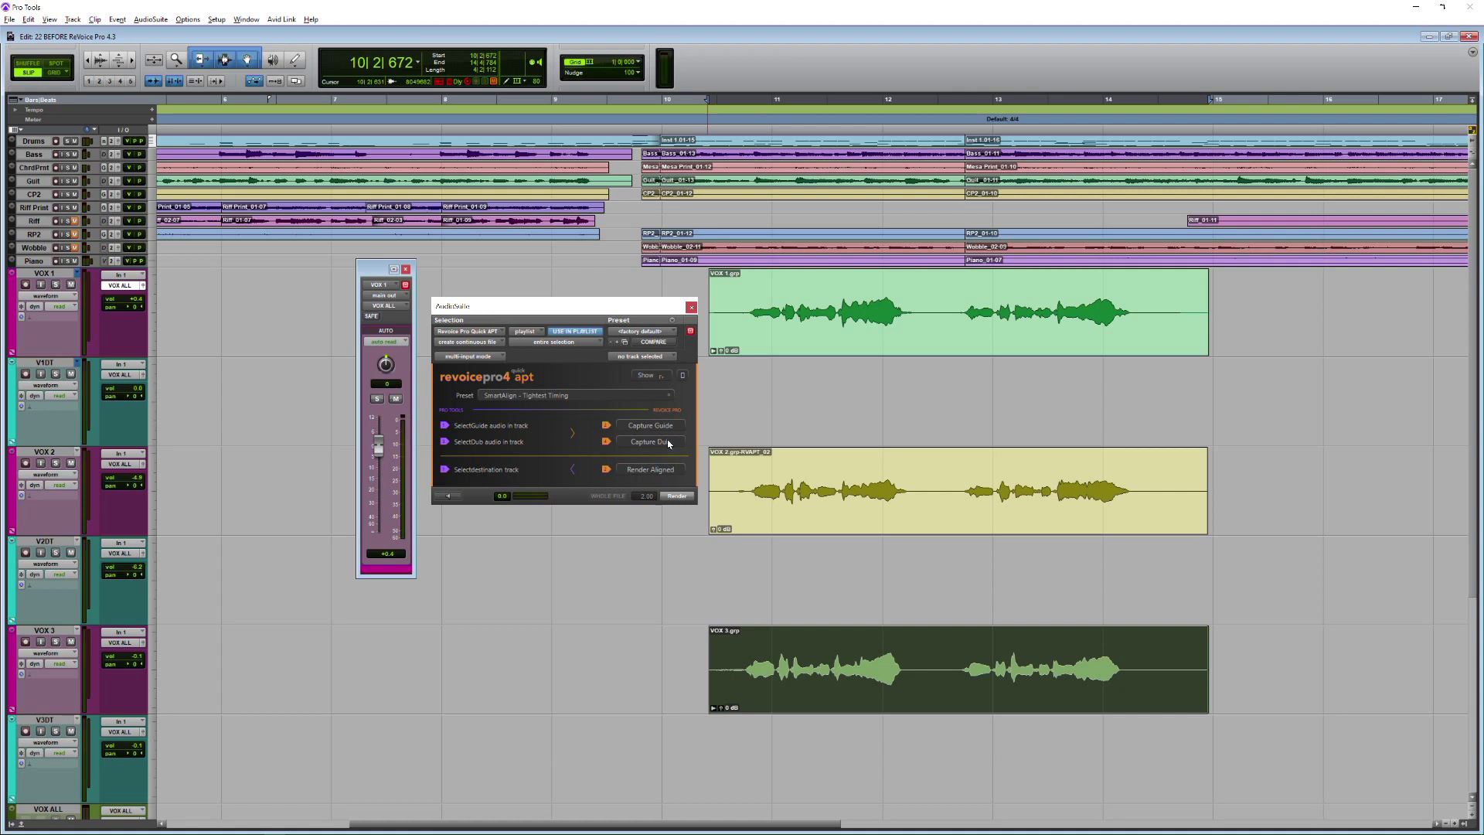
mouse_move(663, 482)
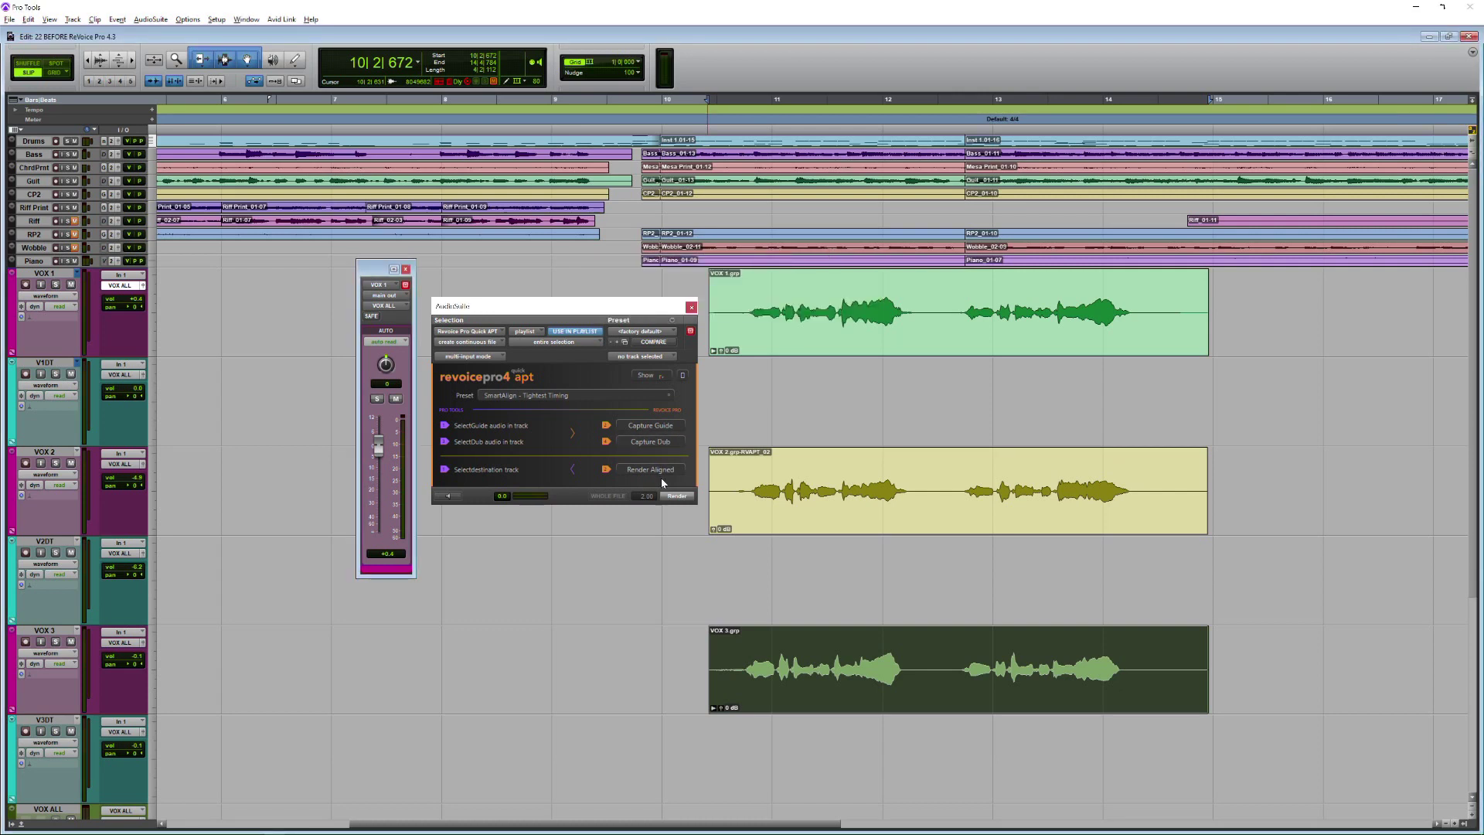
mouse_move(663, 473)
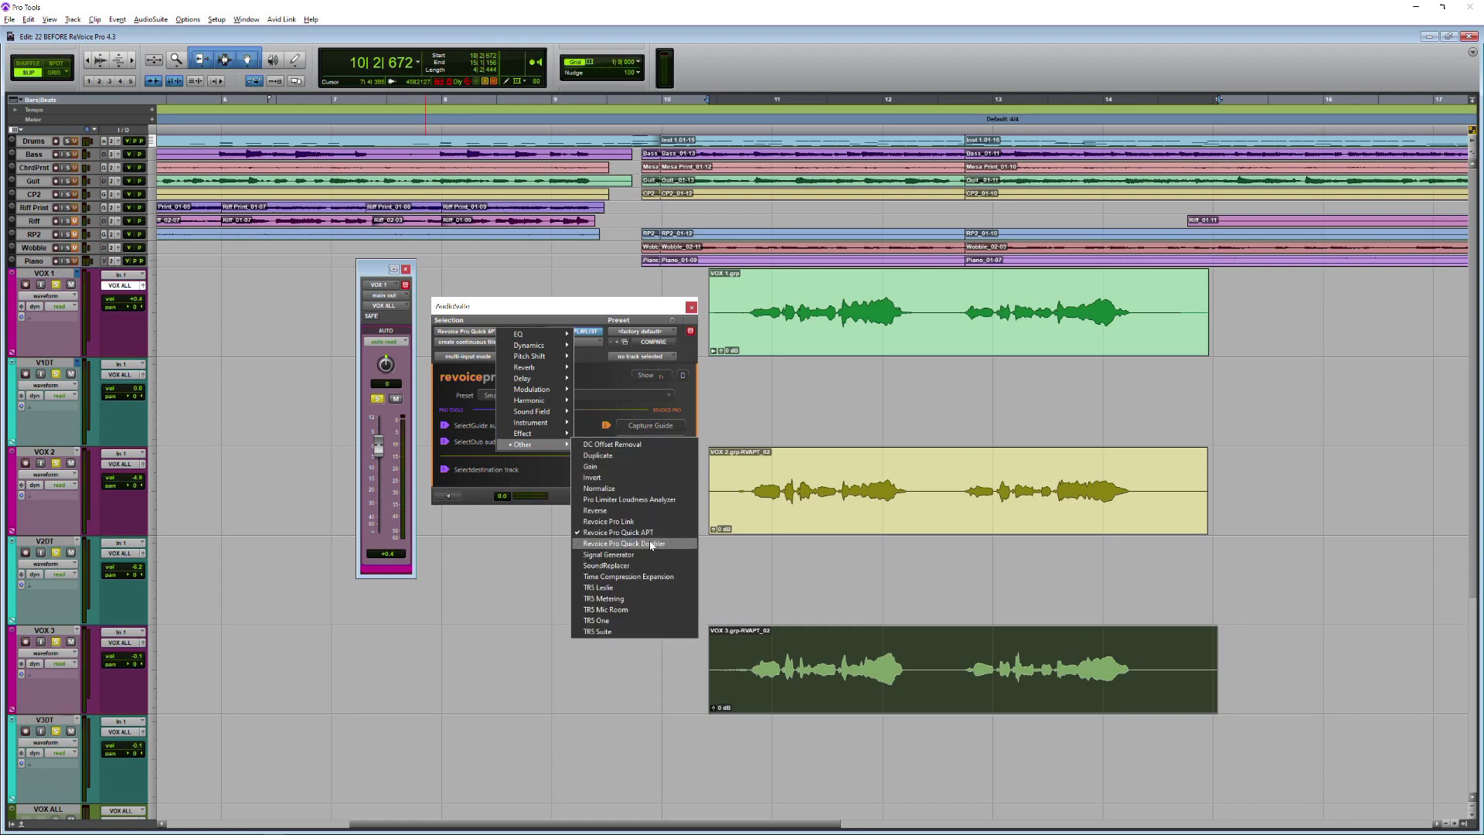
Switch to Revoice Pro Quick Doubler and load the Vocal Moderate factory preset
left_click(623, 543)
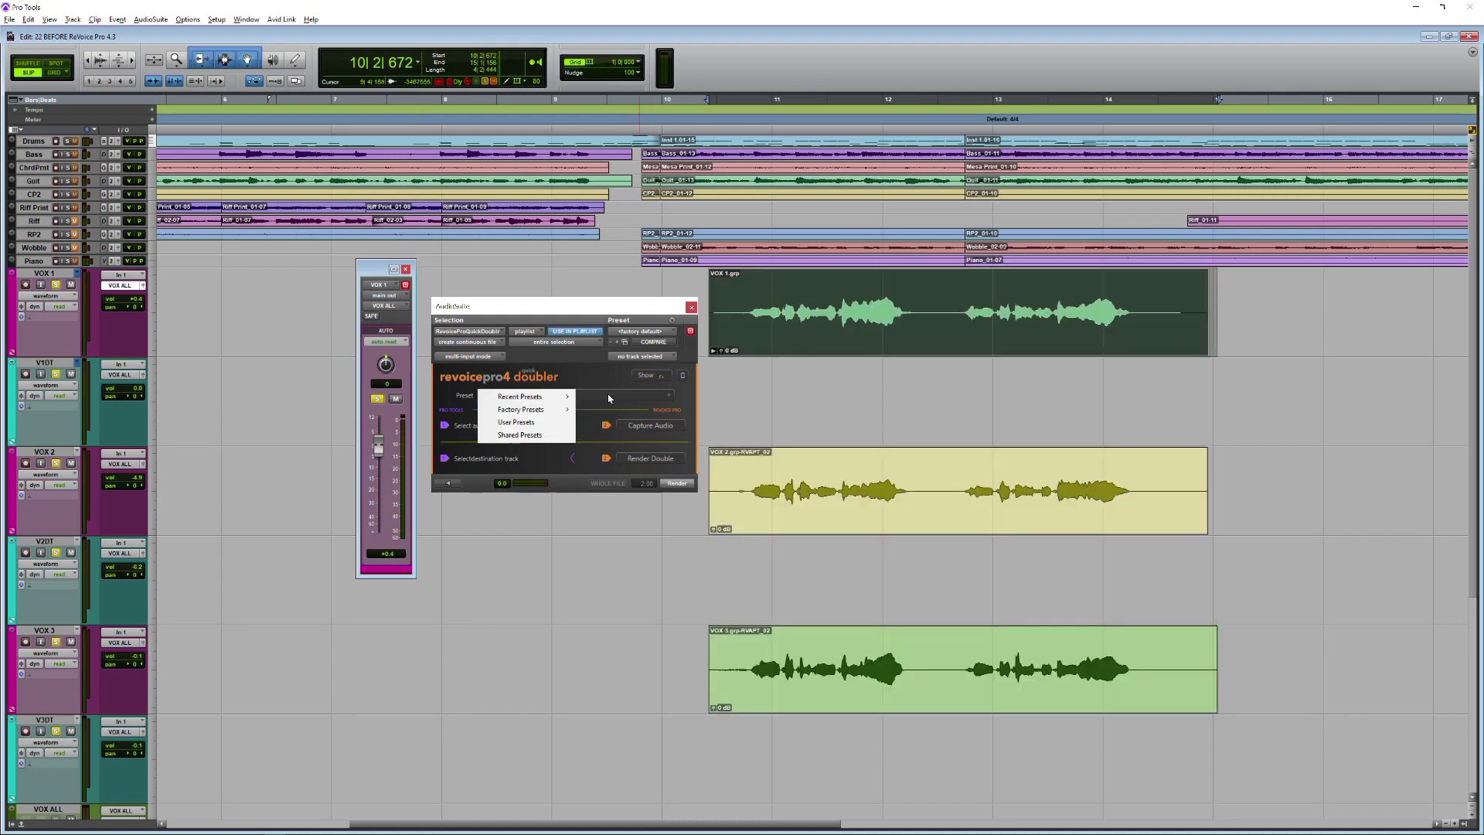
left_click(521, 408)
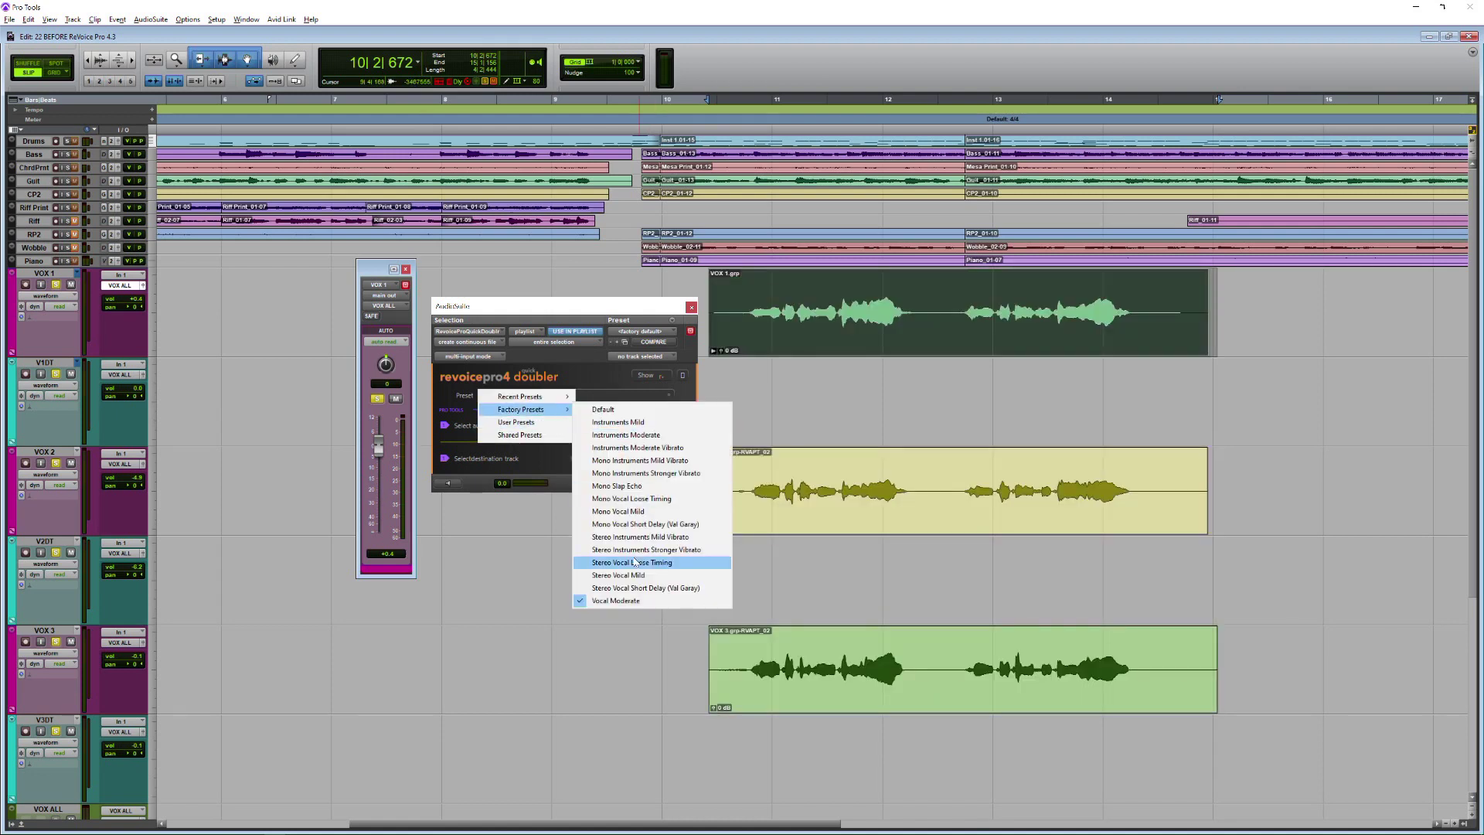
mouse_move(640, 575)
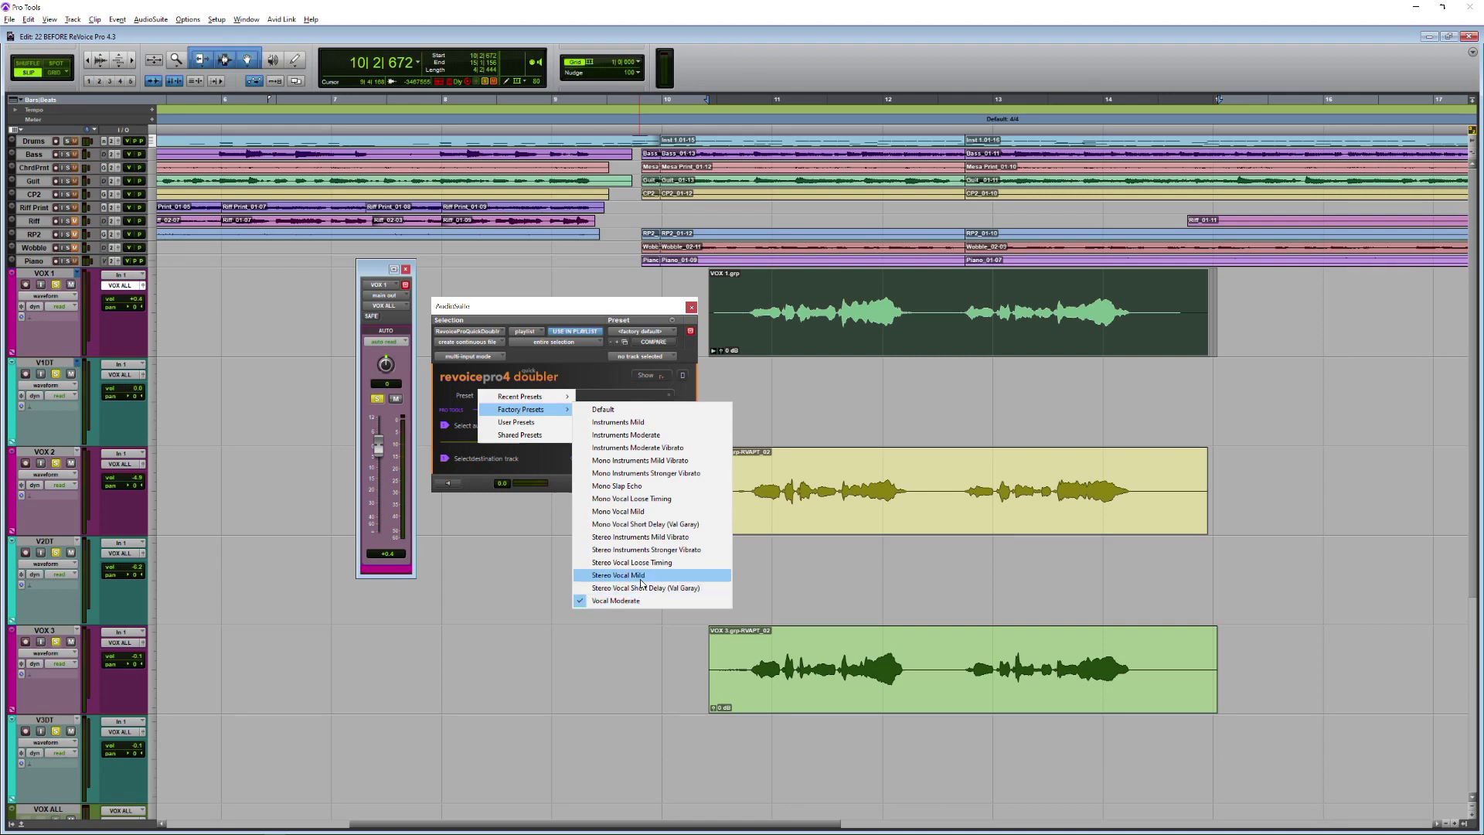
mouse_move(629, 605)
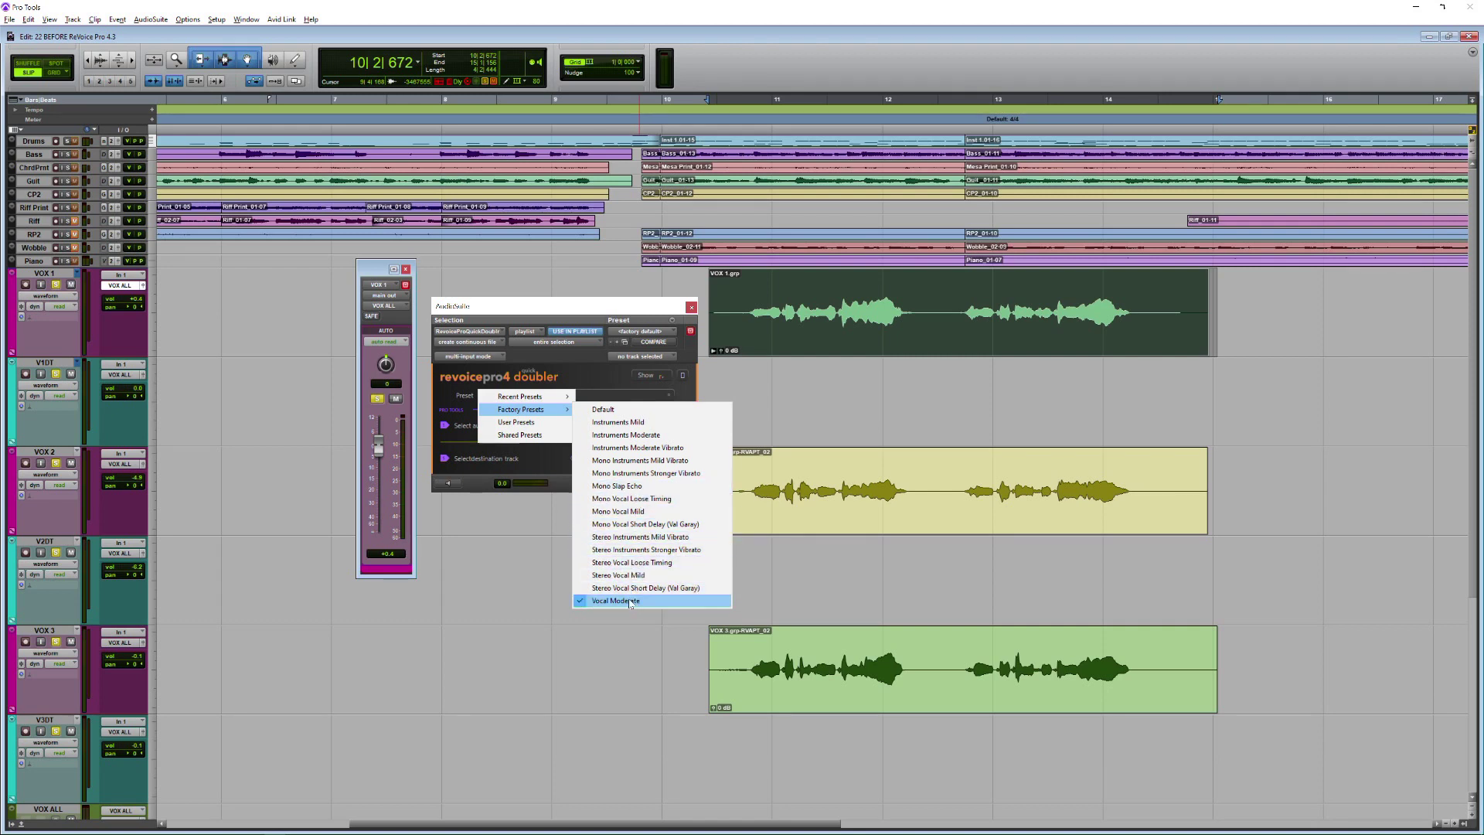
left_click(614, 599)
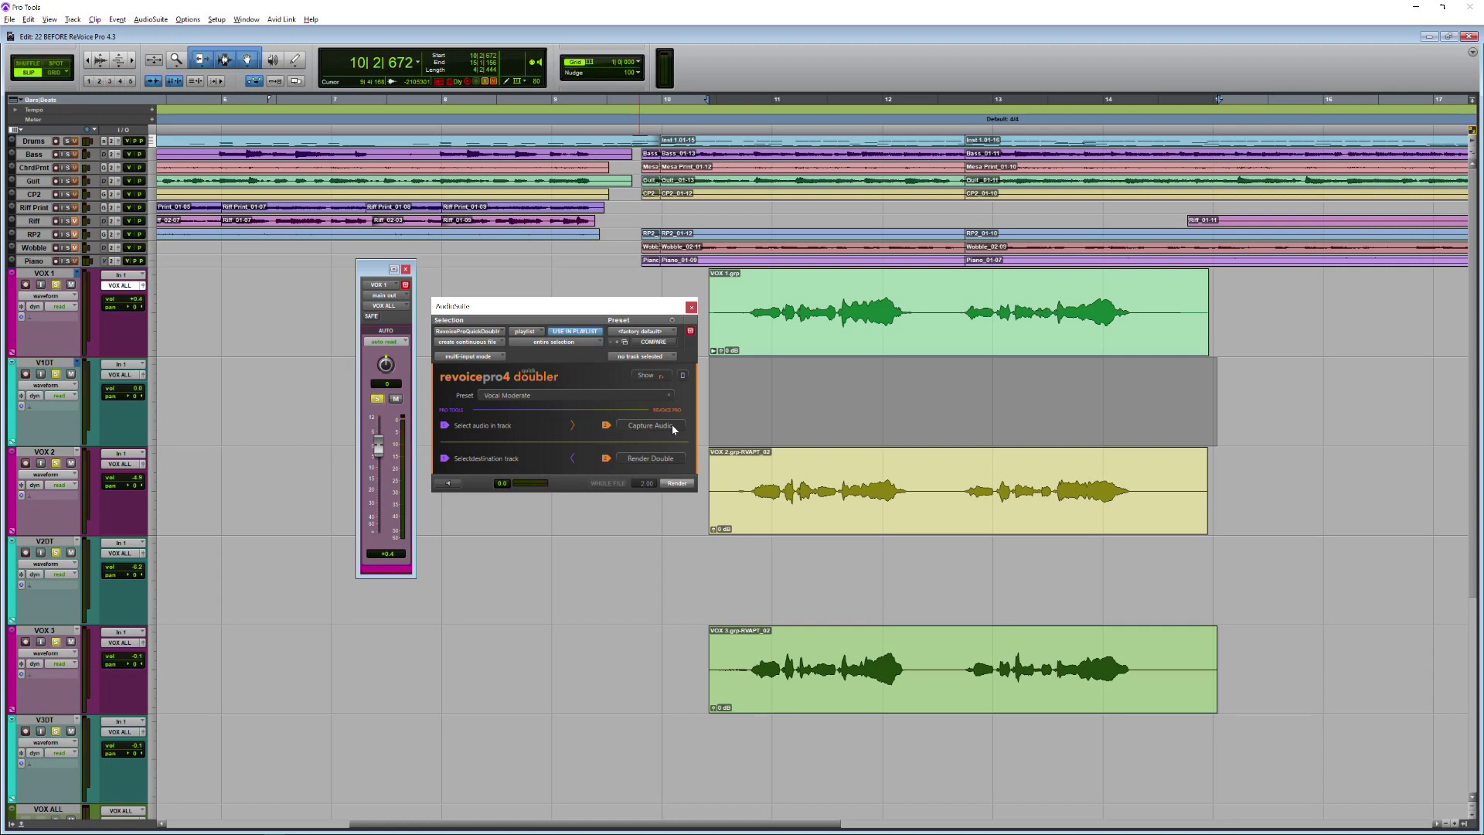
mouse_move(670, 459)
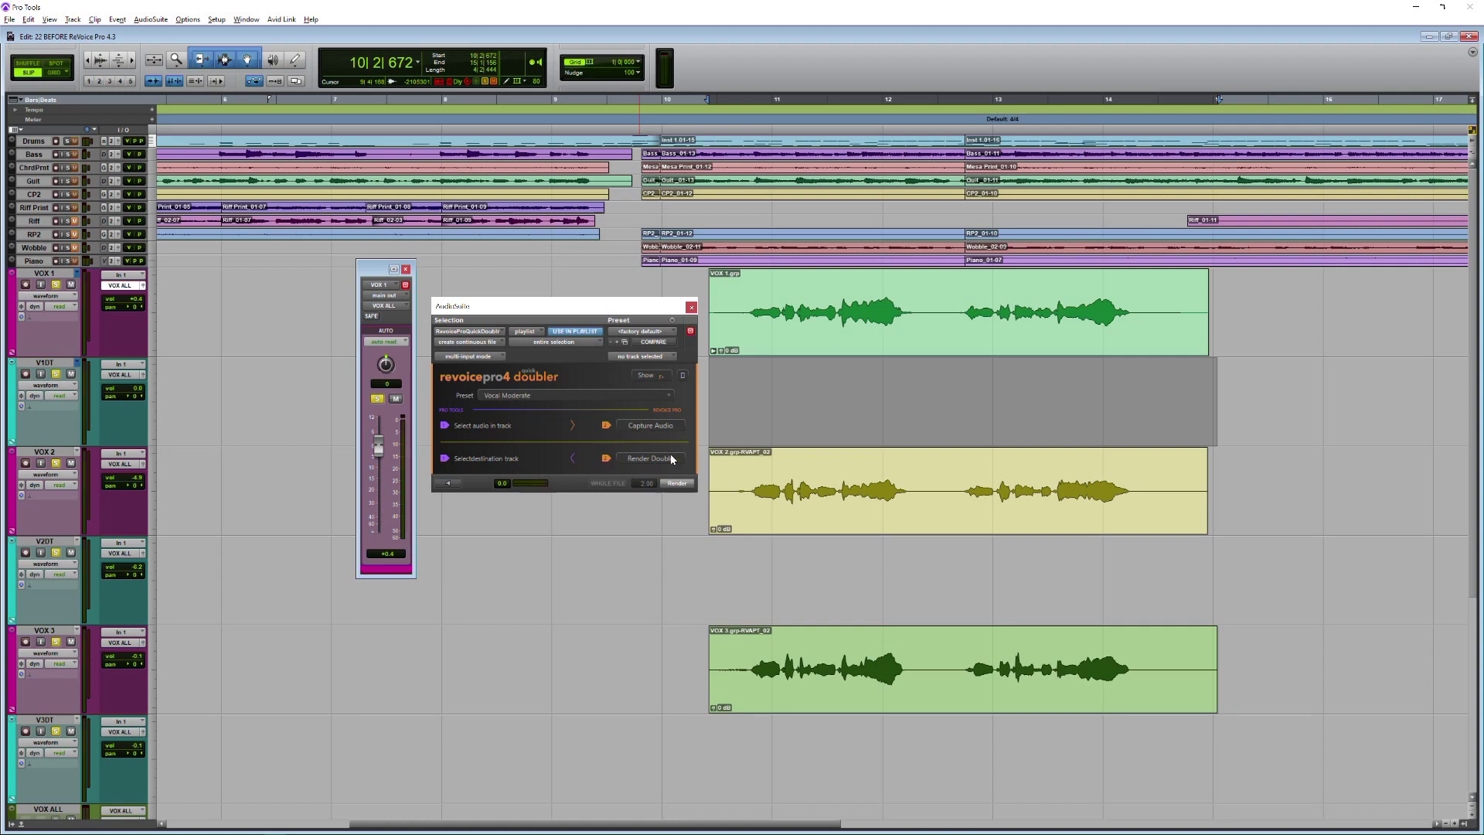
Capture and render doubles of VOX 1, VOX 2 and VOX 3 onto V1DT, V2DT and V3DT
left_click(646, 457)
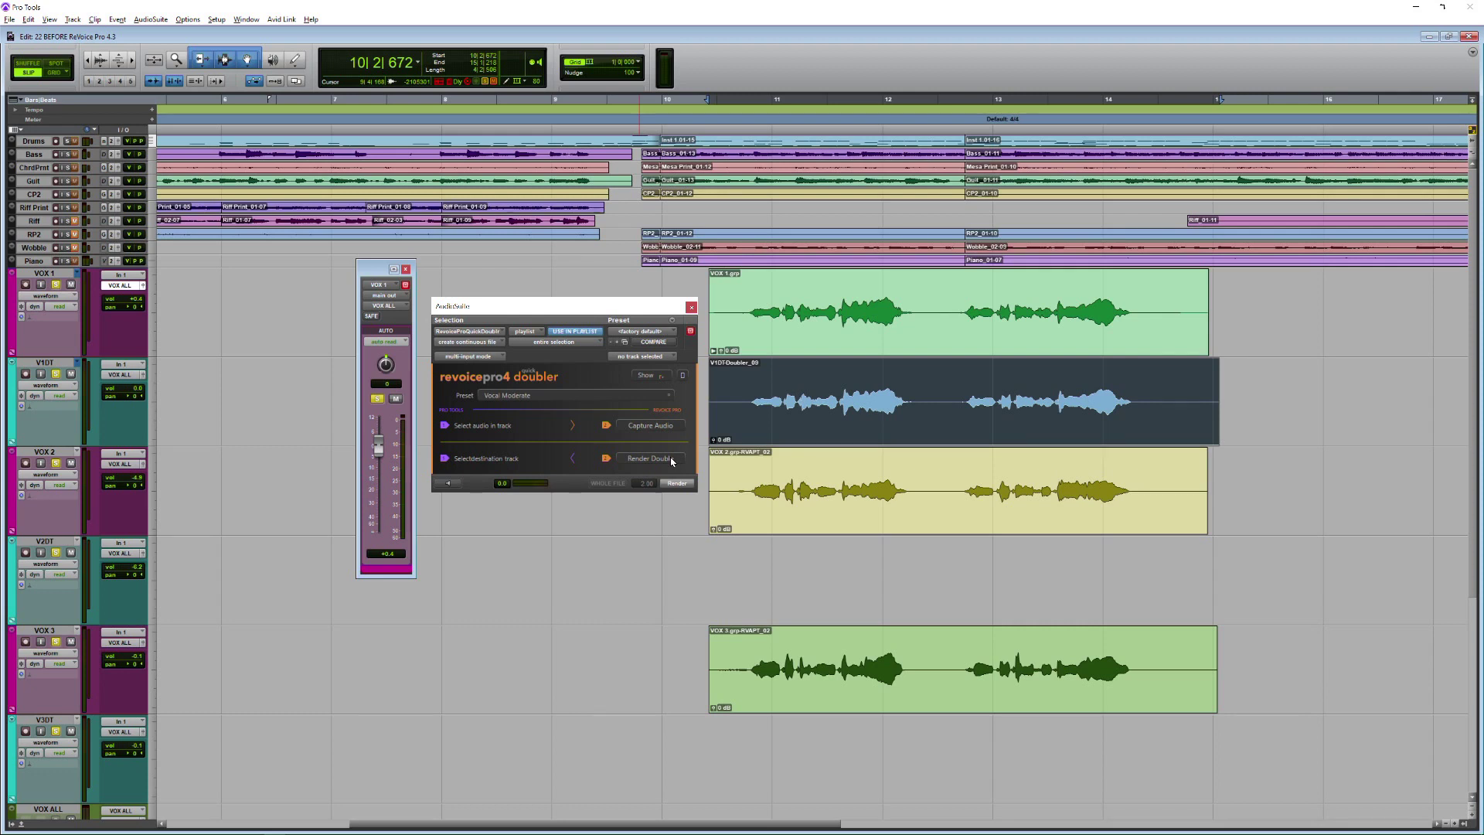
left_click(649, 457)
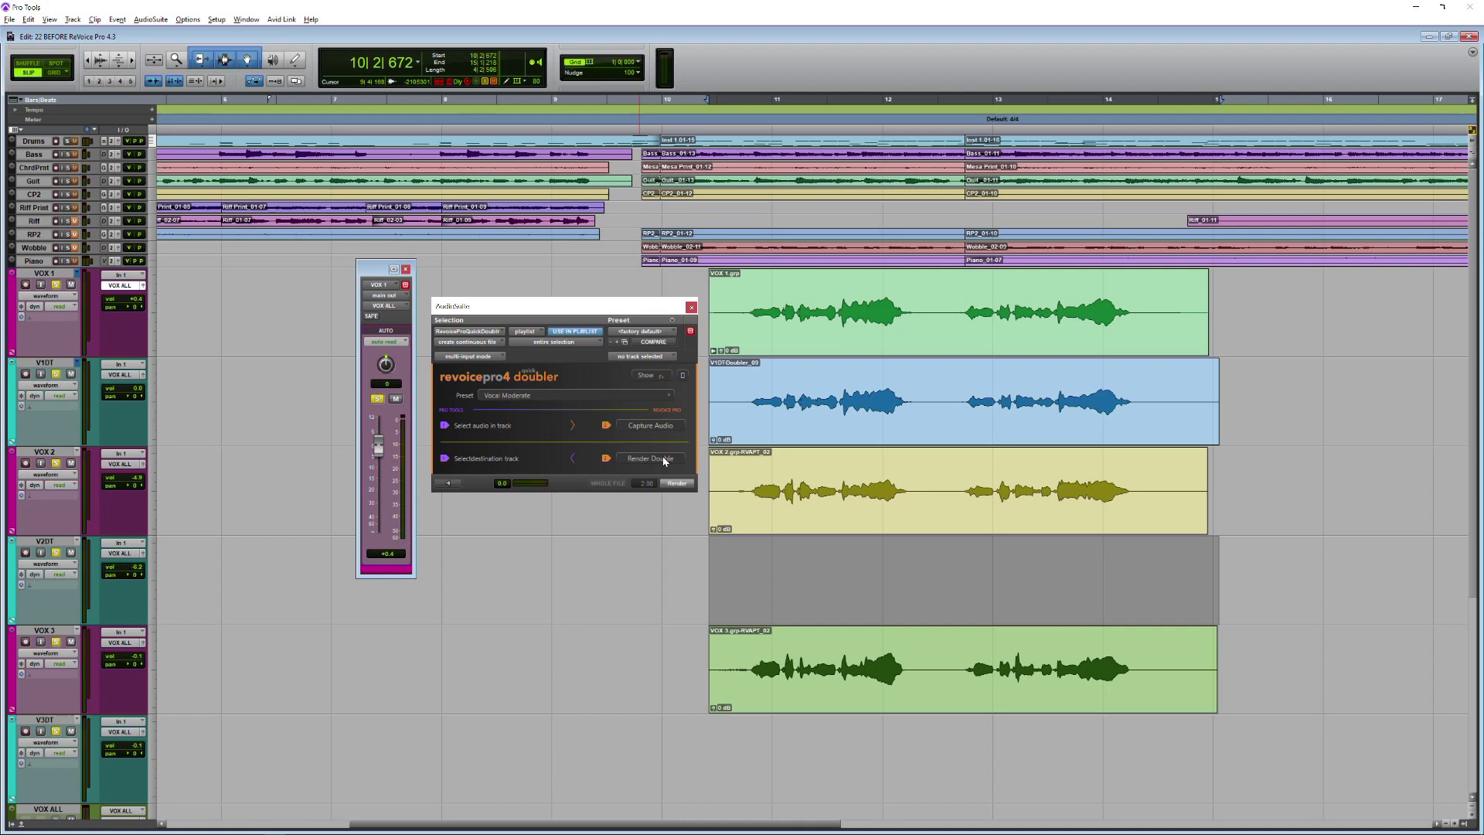
left_click(649, 457)
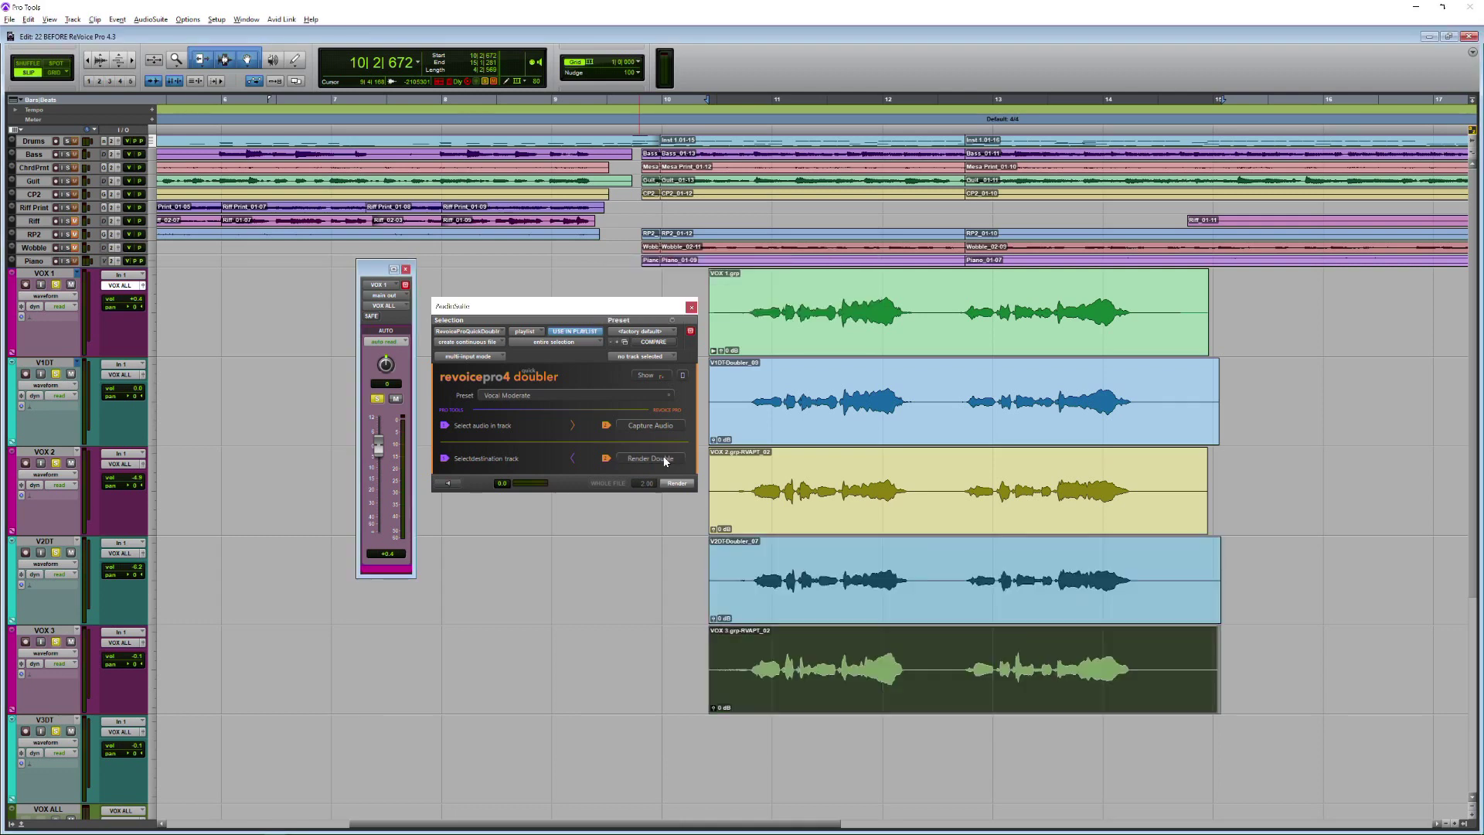
left_click(651, 459)
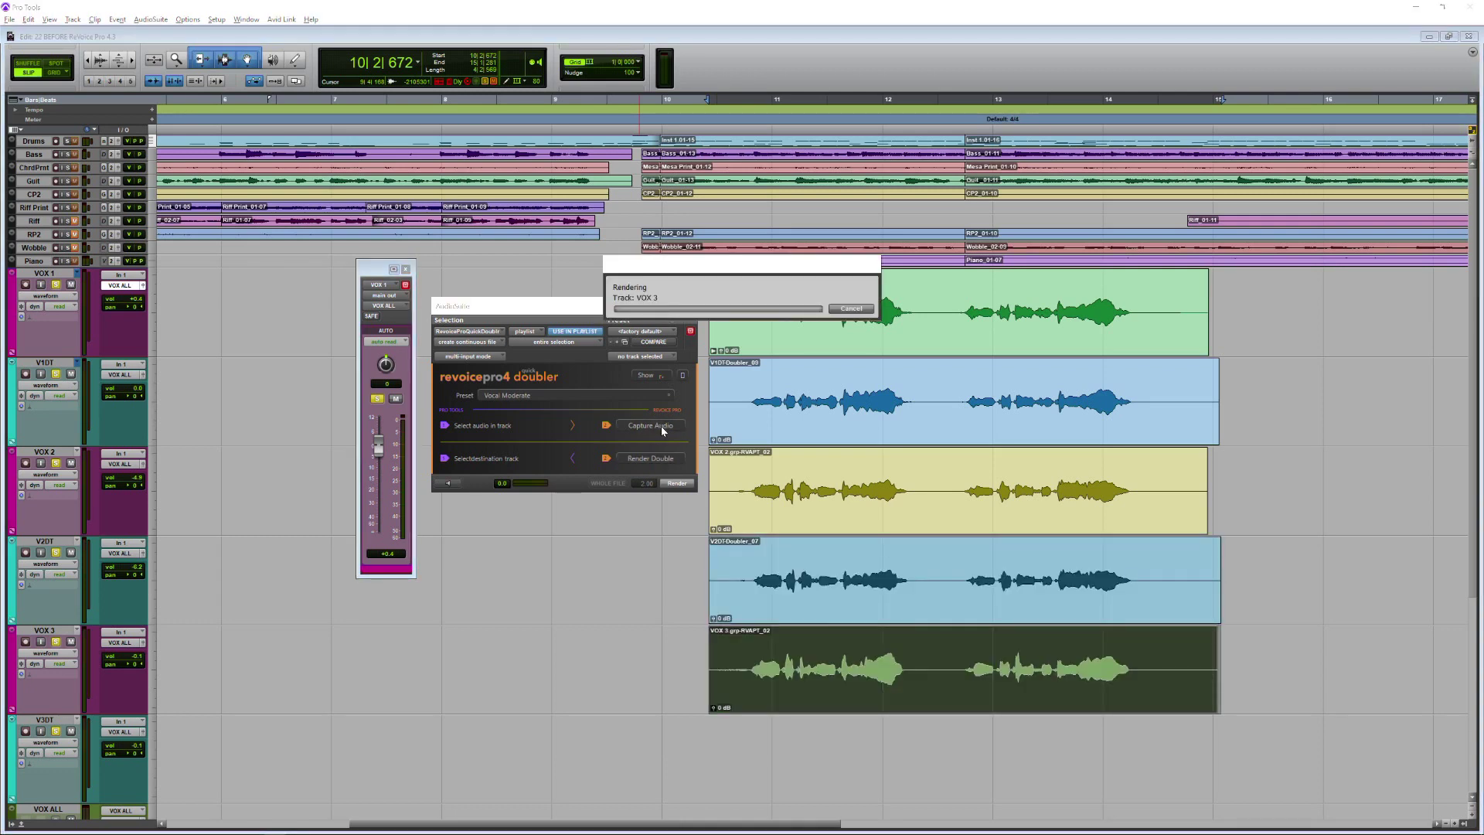
left_click(676, 482)
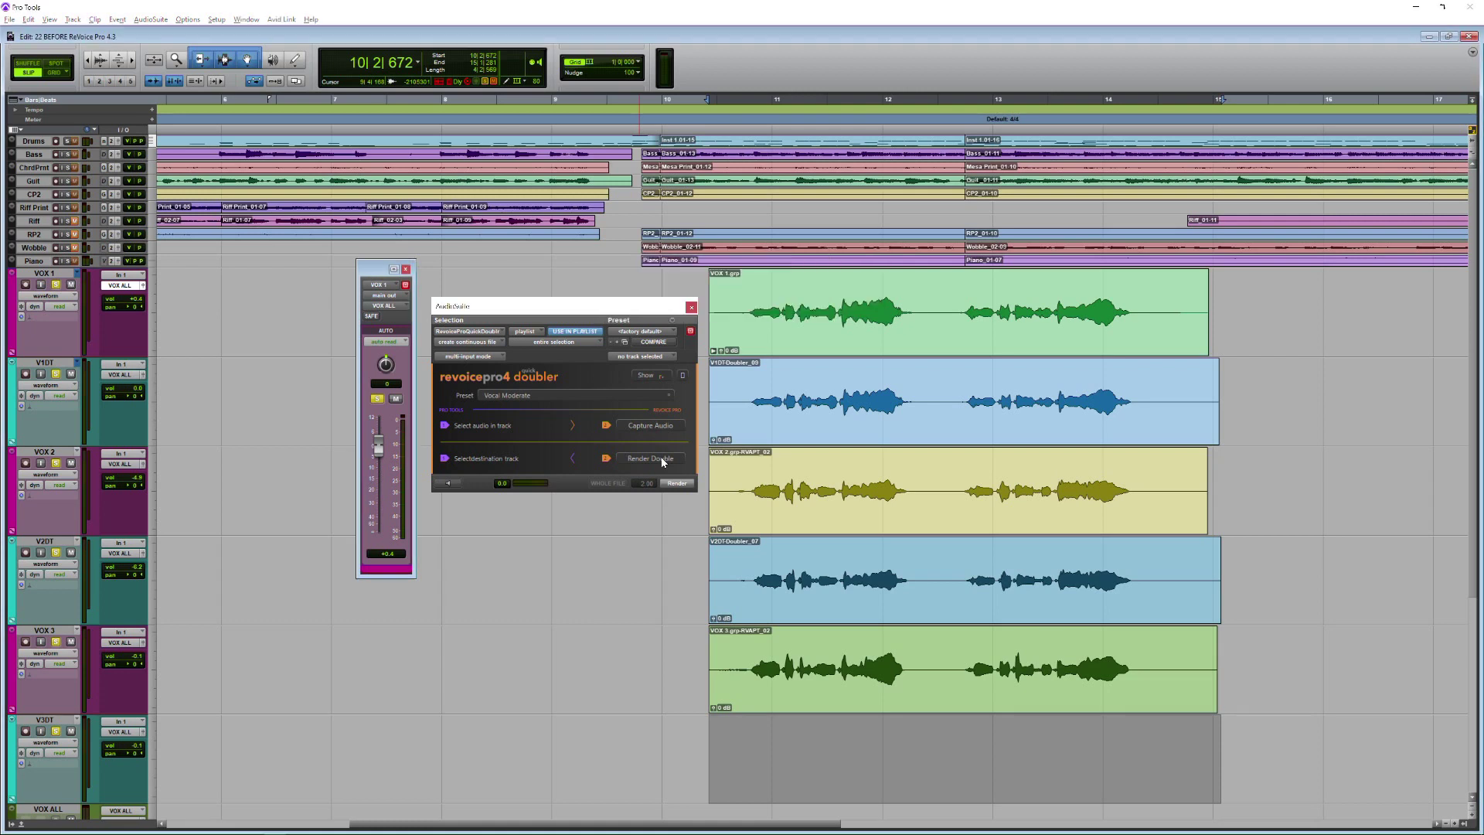
left_click(650, 457)
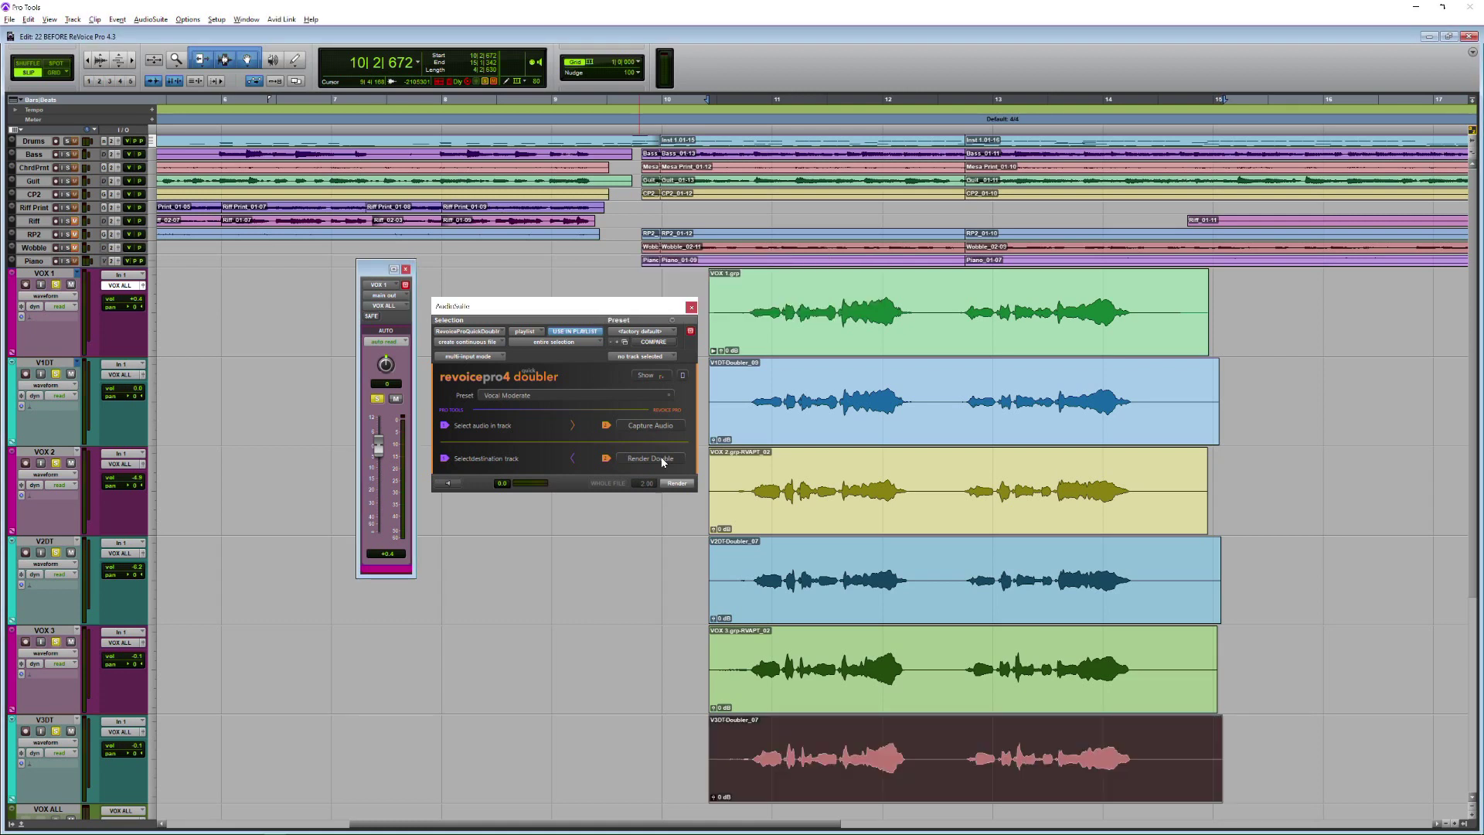